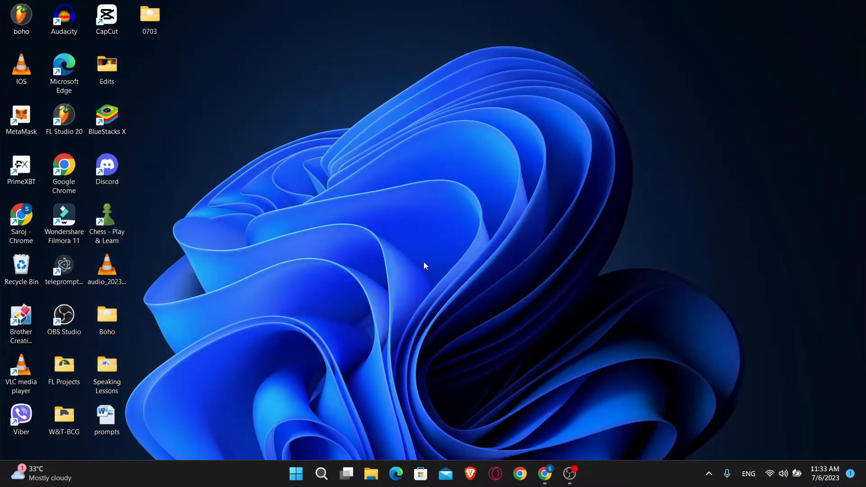
- Launch Google Chrome from the desktop profile shortcut
click(21, 224)
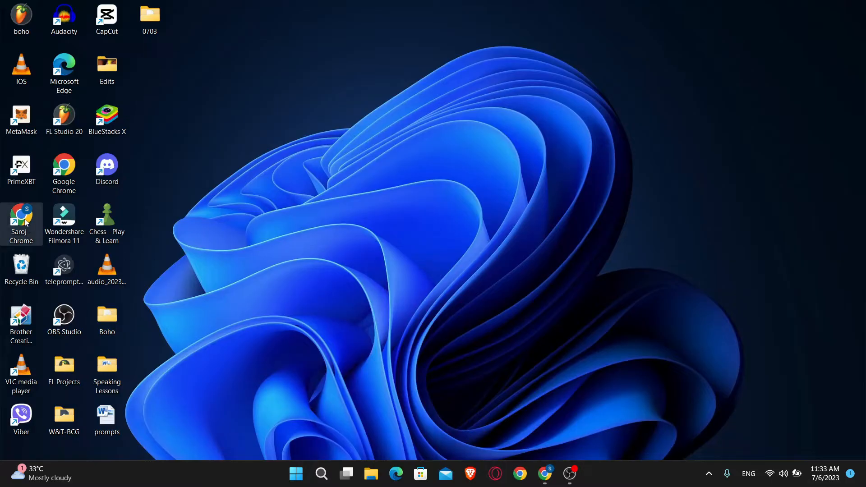
double_click(21, 222)
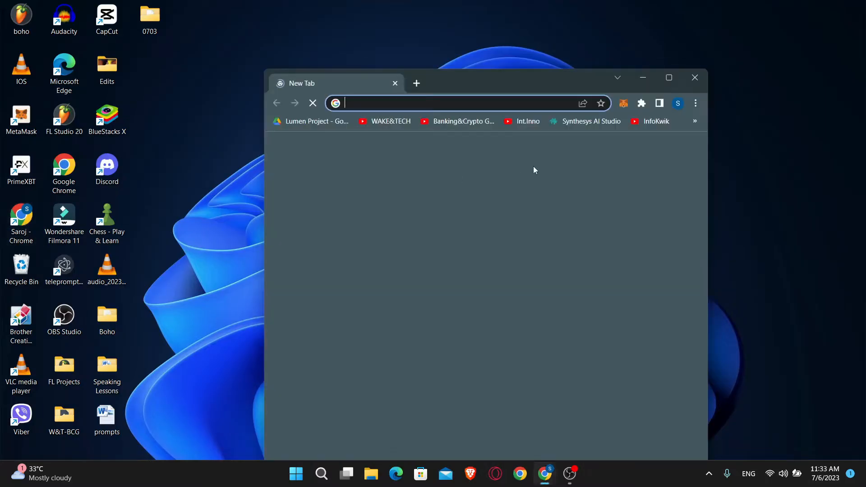
- Maximize Chrome and load the character.ai site from the address bar
click(667, 77)
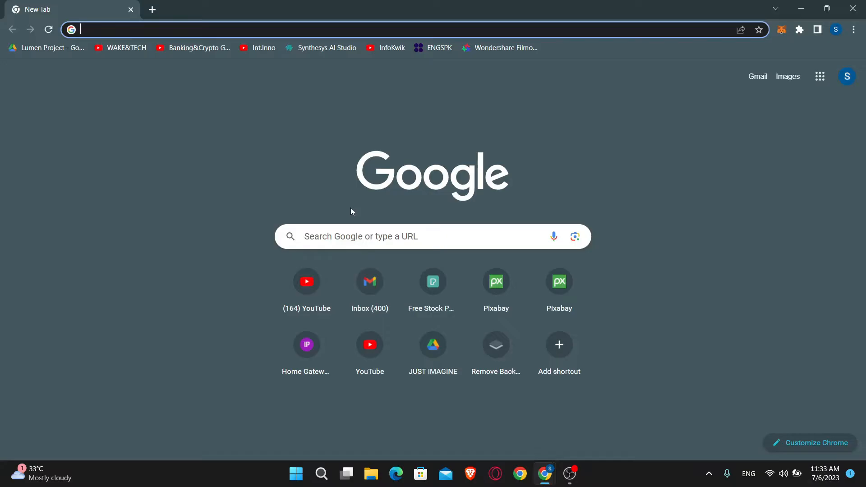
text(character.ai)
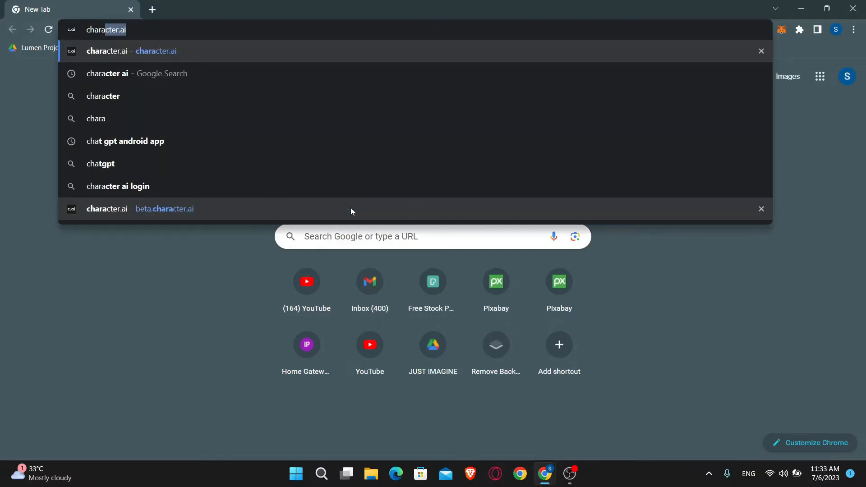
key(Enter)
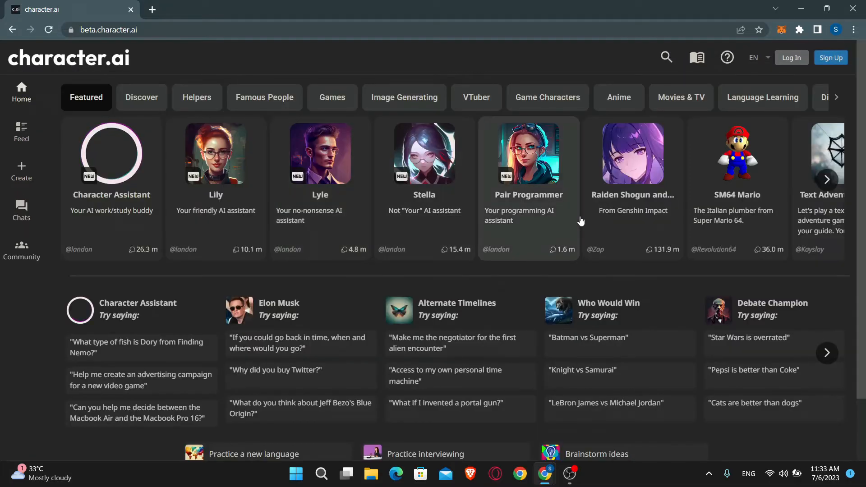
mouse_move(831, 57)
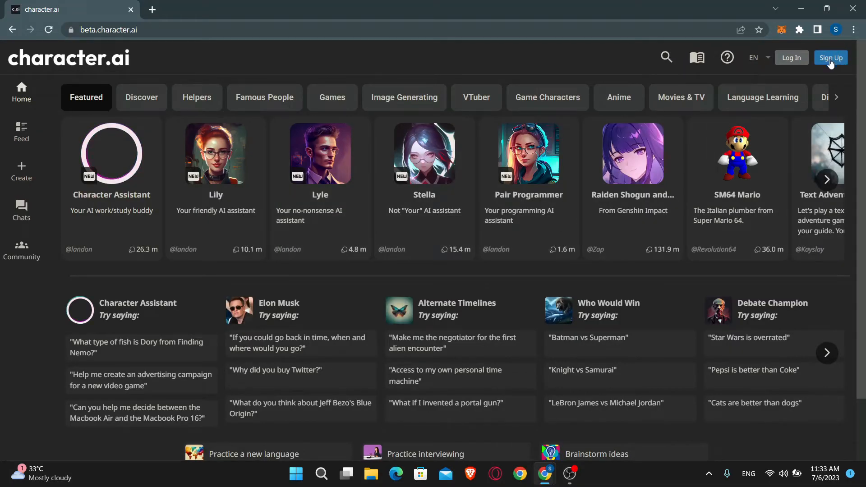
- Start signing up from the Sign Up button on the character.ai home page
click(830, 58)
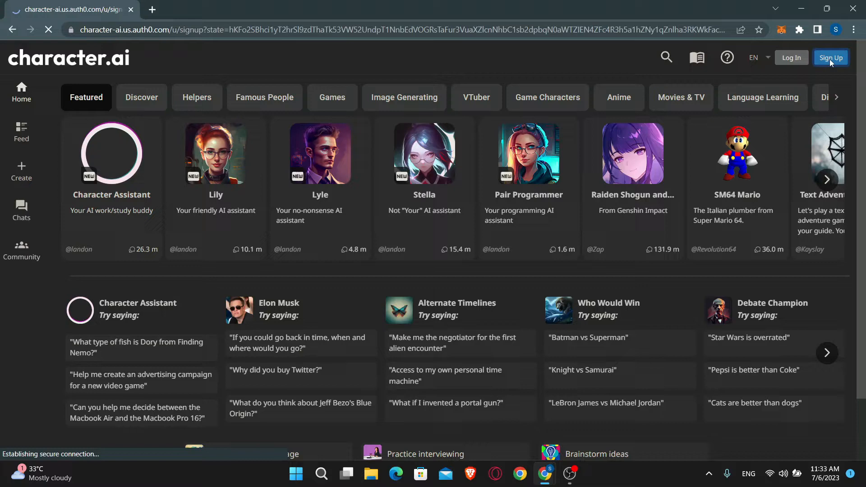
- Continue with Google, pick a Google account and enter 'bla' as the username
click(831, 58)
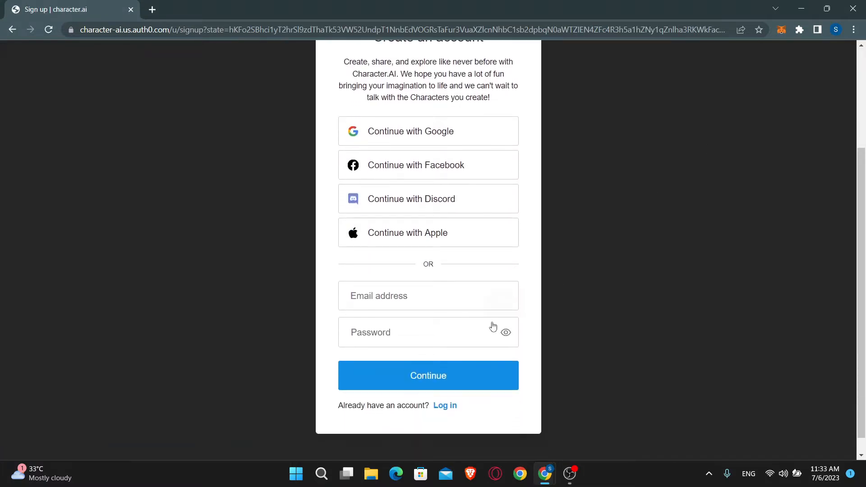
click(427, 376)
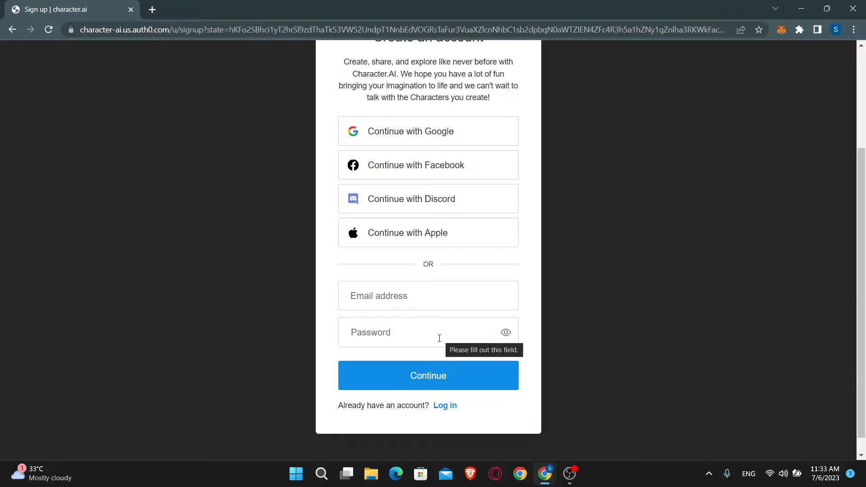
mouse_move(436, 143)
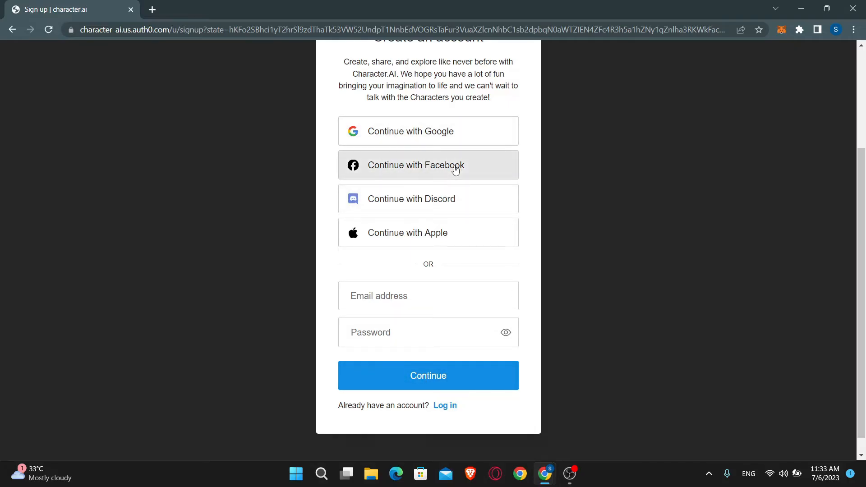
mouse_move(425, 141)
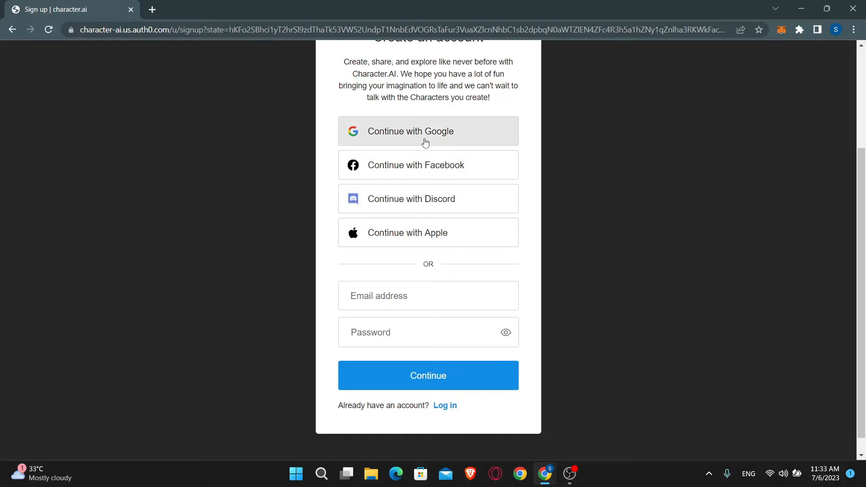
click(427, 131)
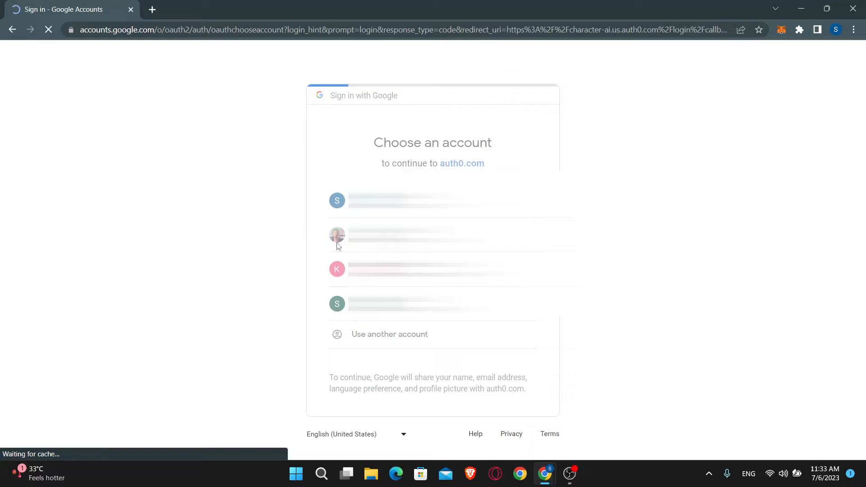
text(blackgasm)
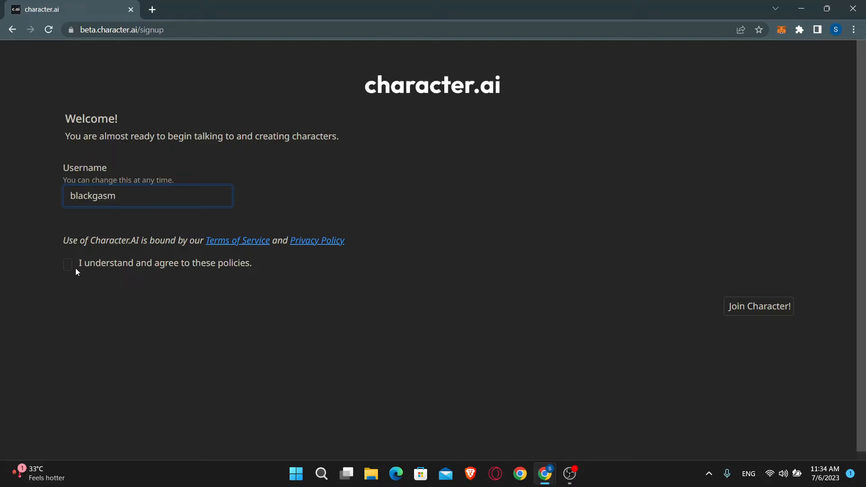
- Agree to the policies and join Character to finish account creation
click(68, 264)
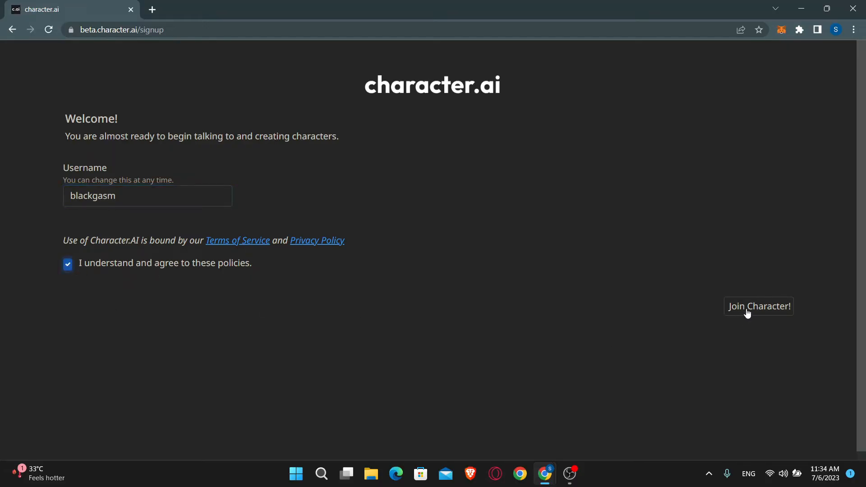
click(759, 306)
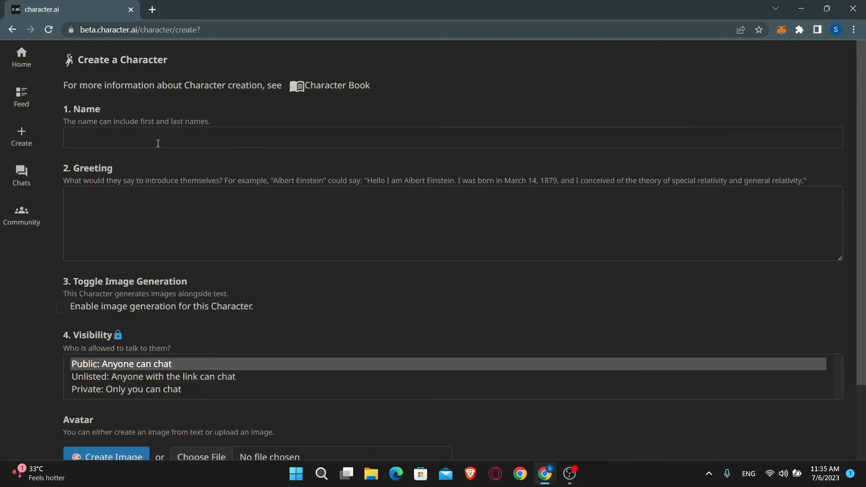
- Scroll down the Create a Character form to its image, visibility and avatar sections
scroll(down, 3)
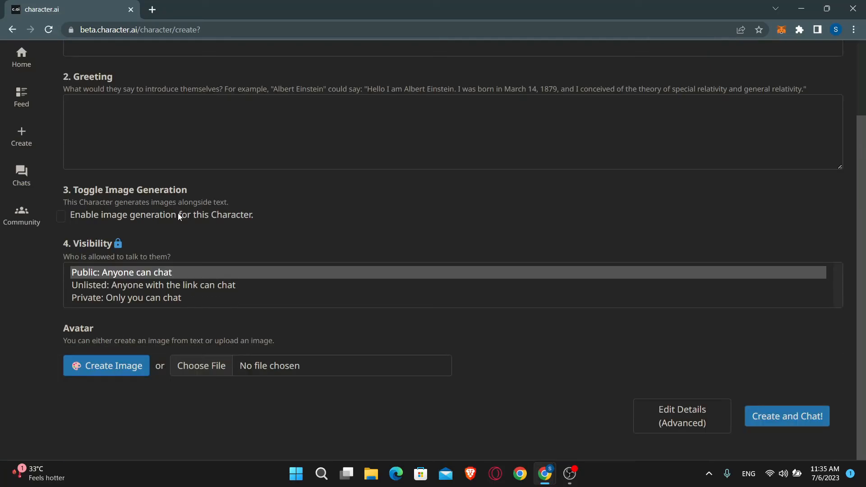